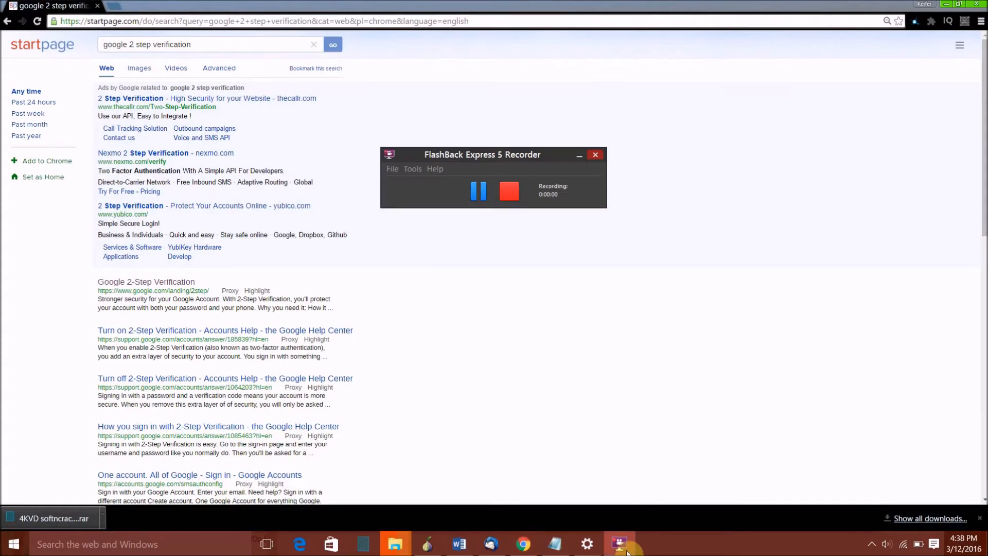
- Reach Google's 2-Step Verification landing page and proceed with Get Started to the setup intro
left_click(580, 155)
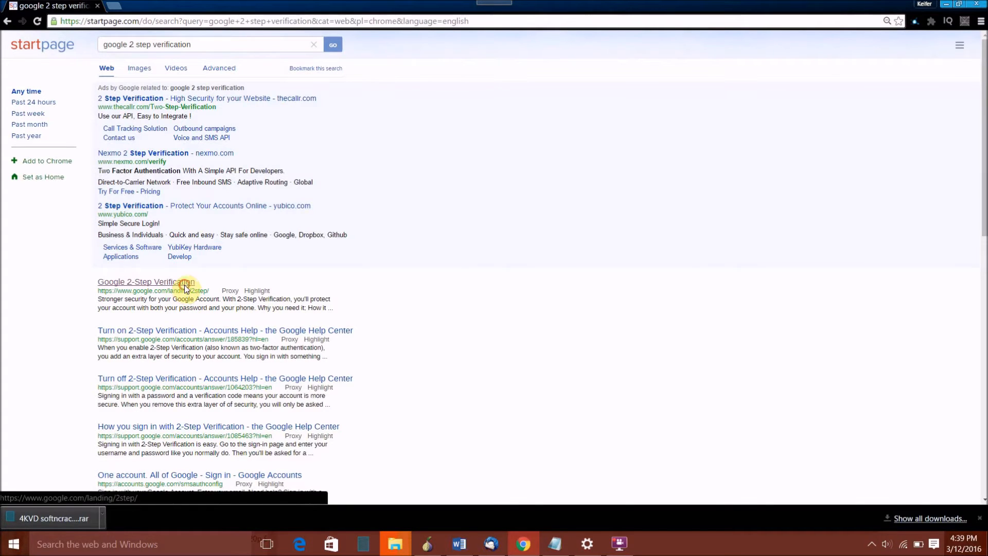
left_click(146, 281)
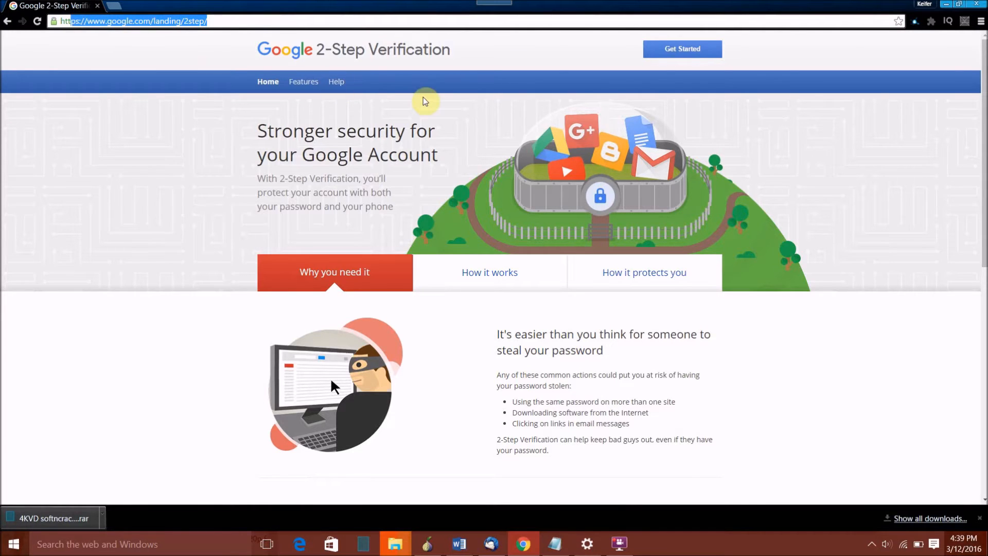
mouse_move(608, 66)
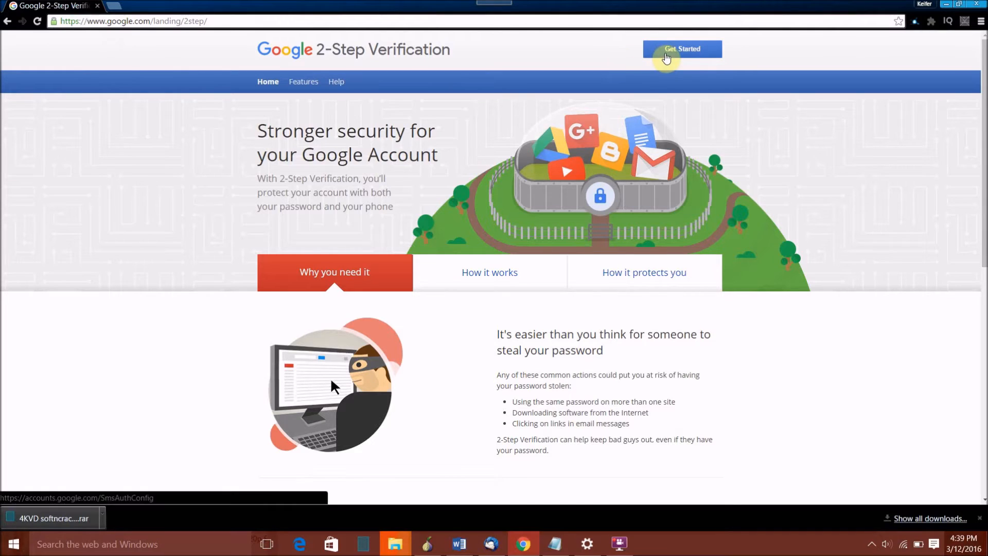
left_click(682, 49)
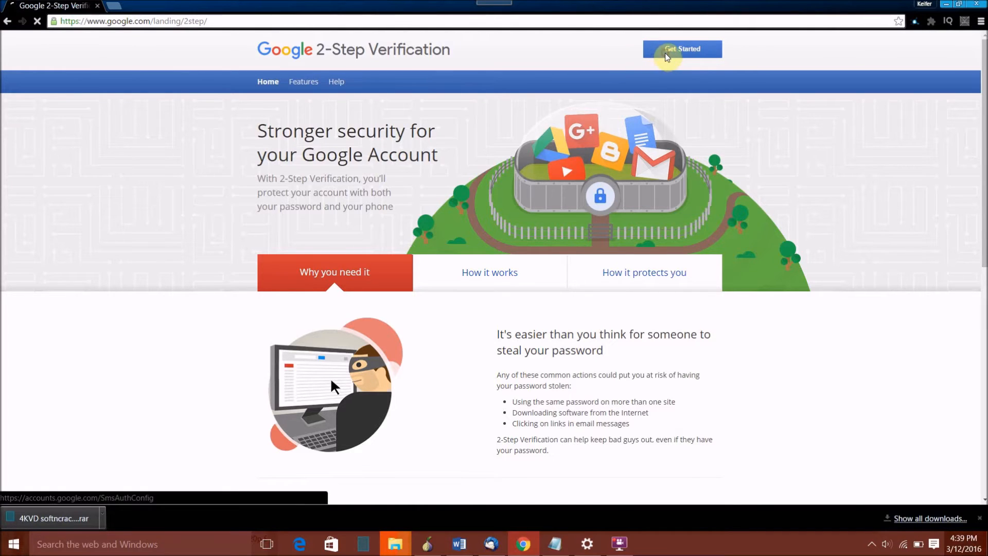
left_click(683, 48)
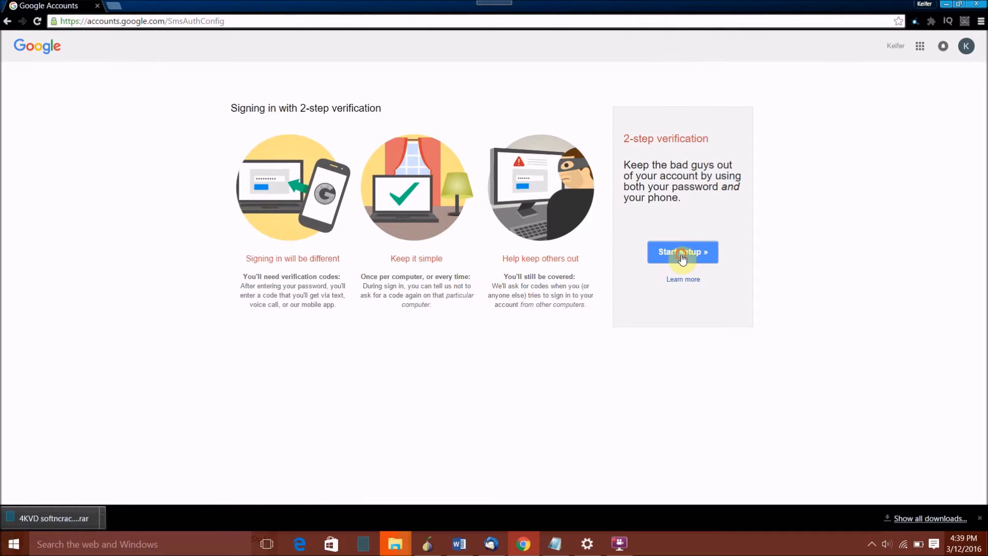
- Register the phone number with text-message delivery and have a verification code sent to it
left_click(682, 251)
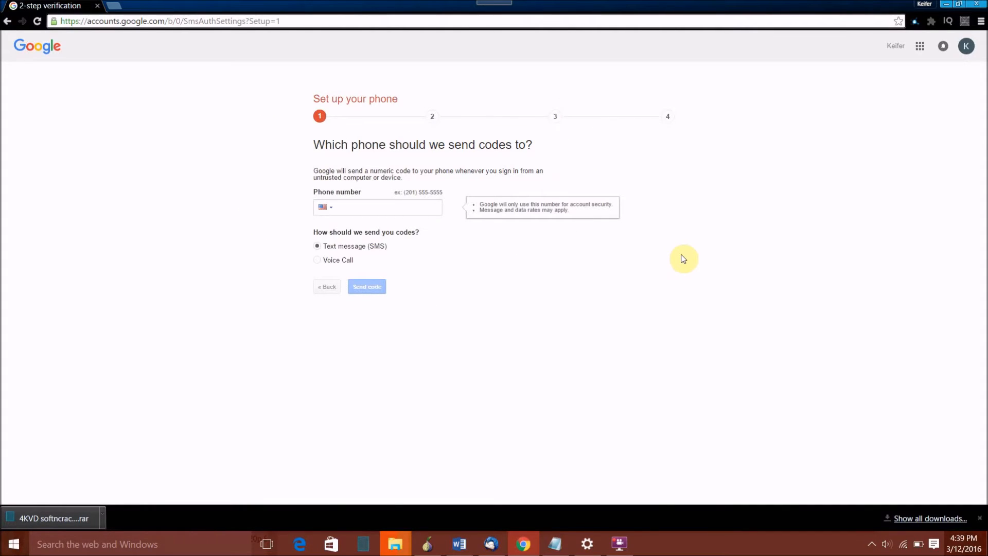
left_click(387, 208)
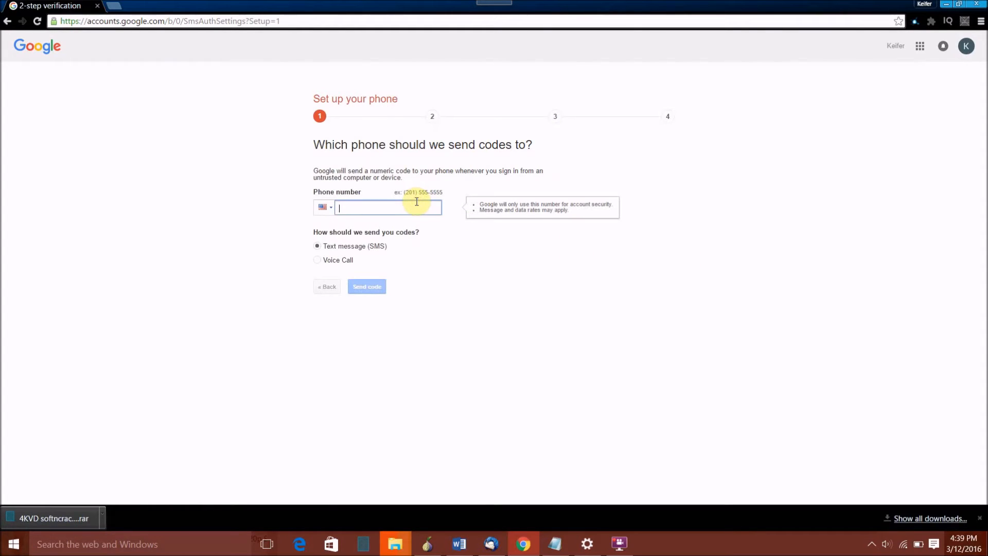
mouse_move(374, 233)
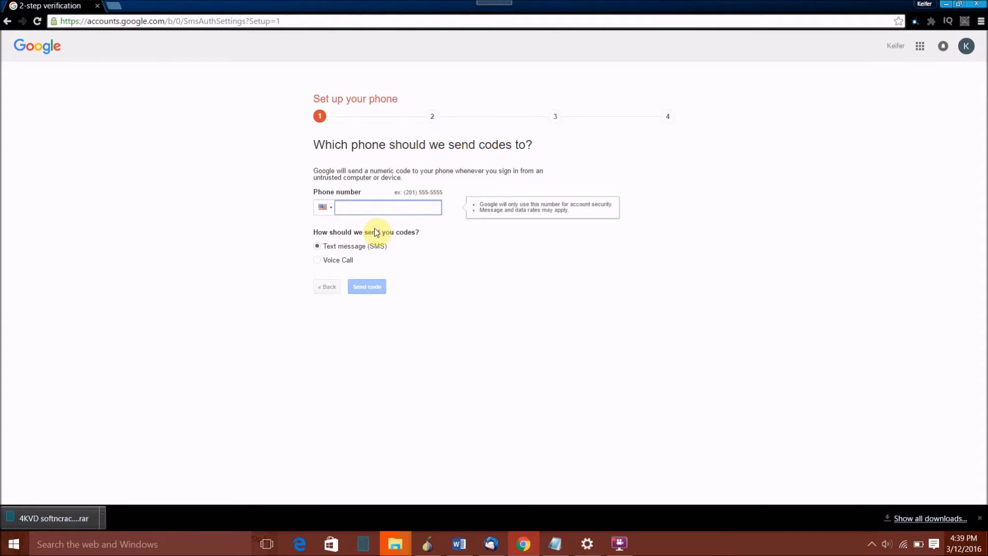
left_click(387, 208)
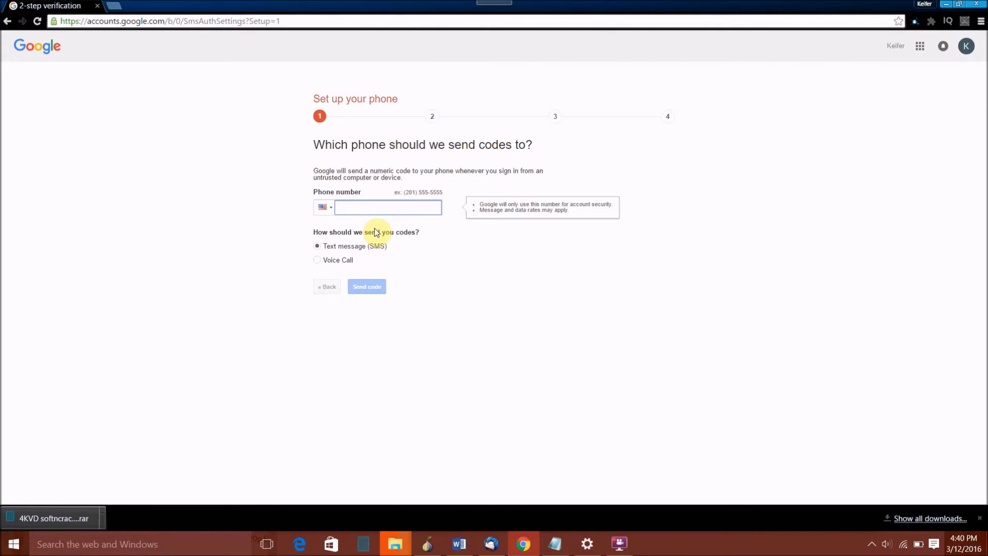
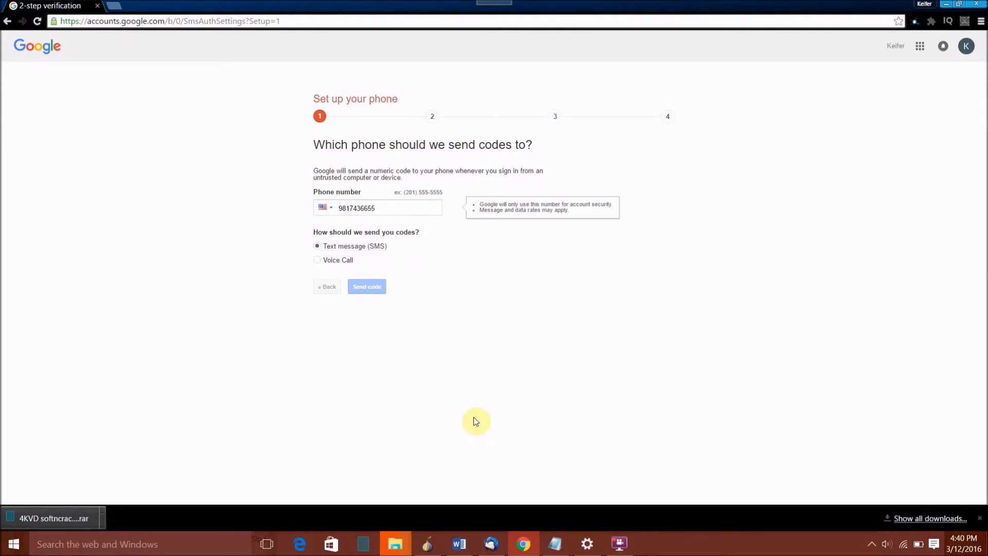
left_click(367, 286)
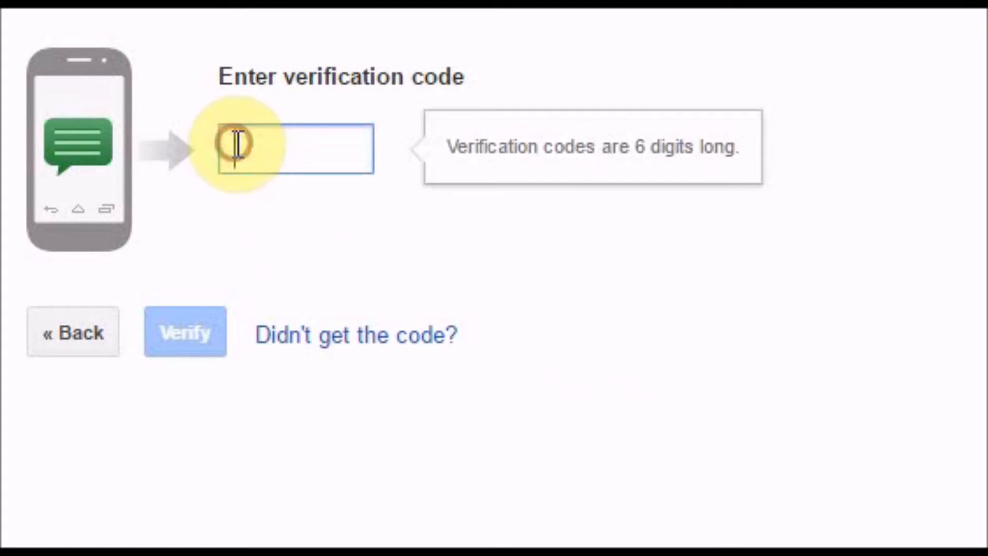
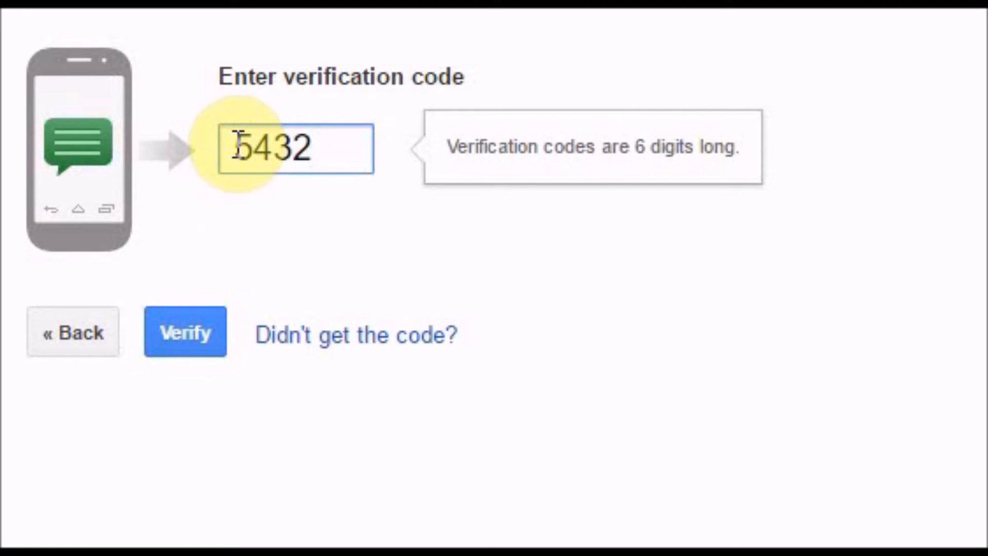
left_click(186, 333)
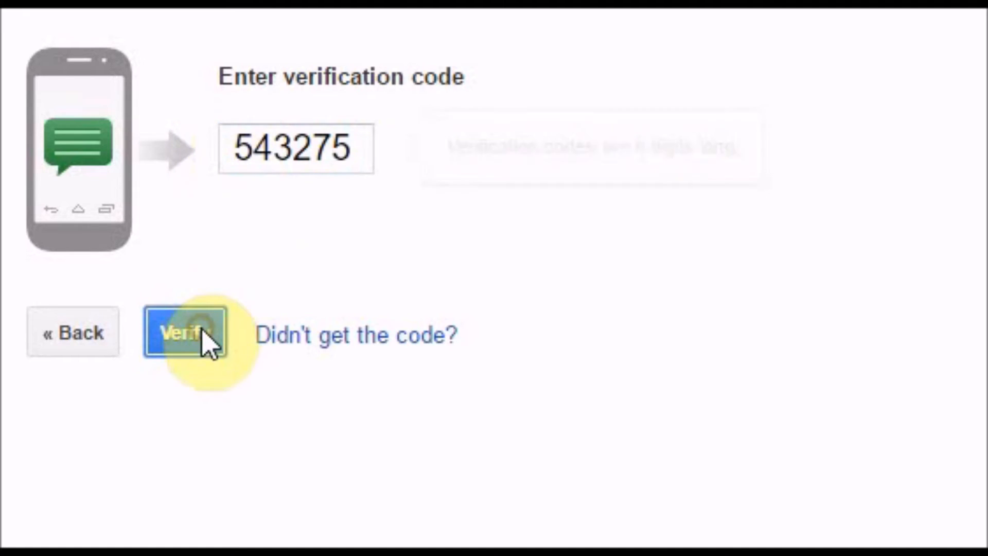
left_click(183, 331)
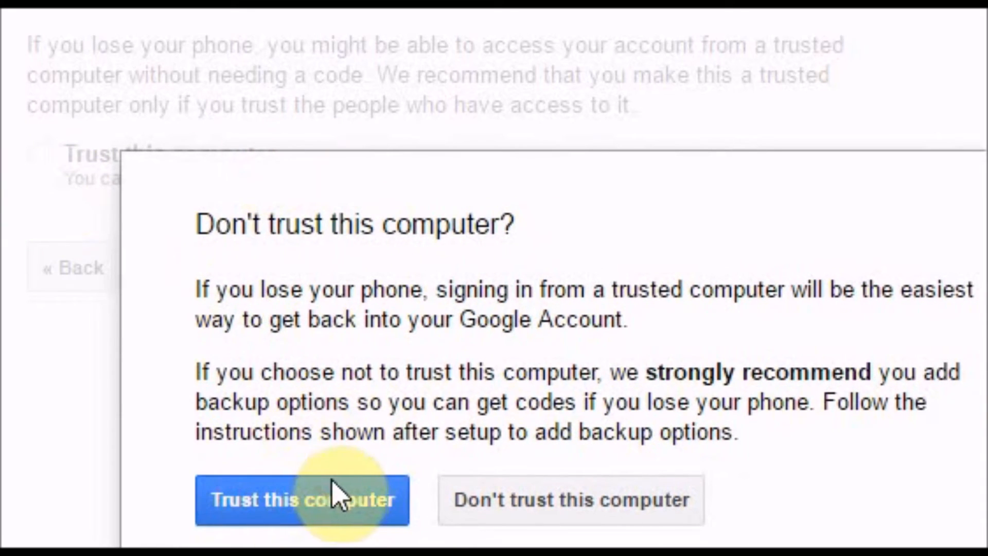
- Trust this computer and confirm setup so 2-Step Verification shows ON
left_click(303, 500)
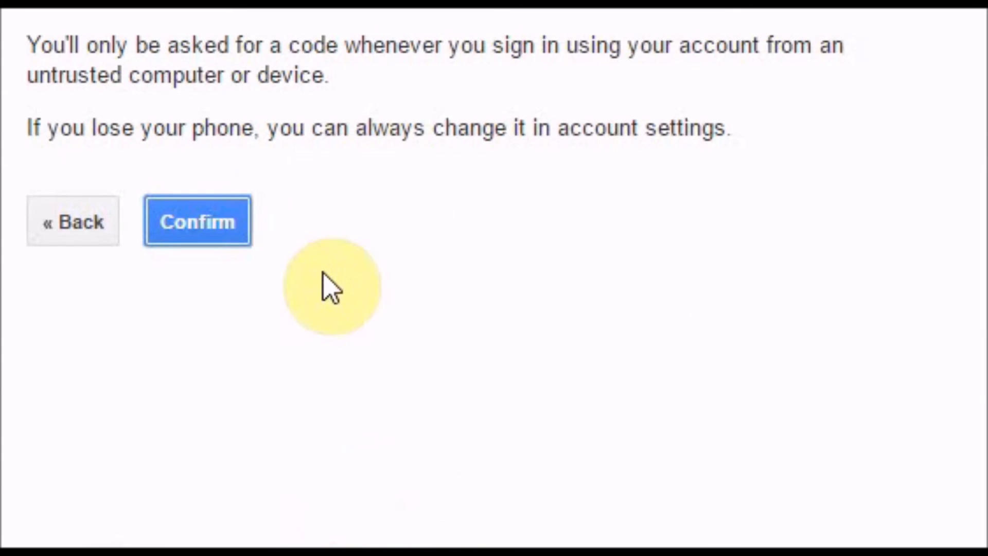
left_click(198, 222)
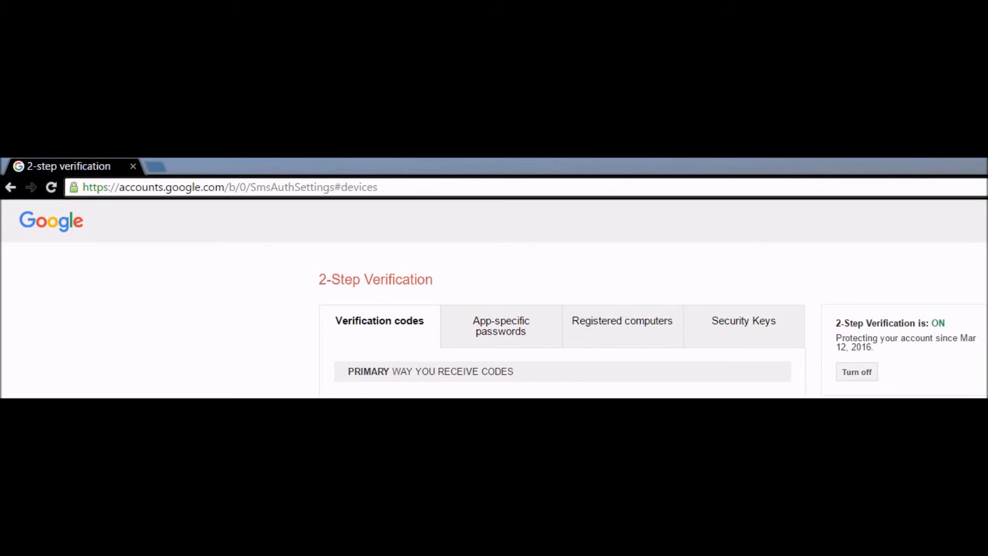
mouse_move(217, 235)
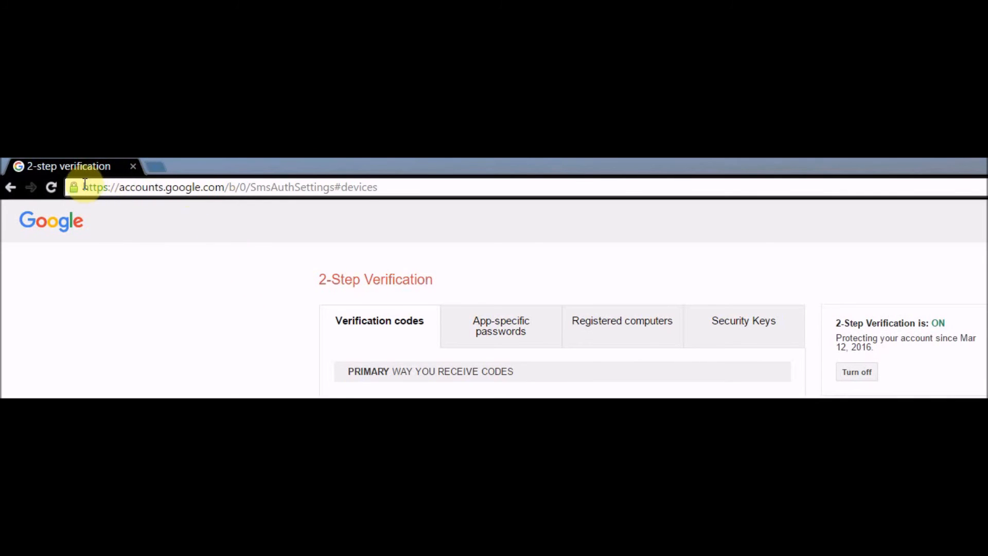
mouse_move(404, 205)
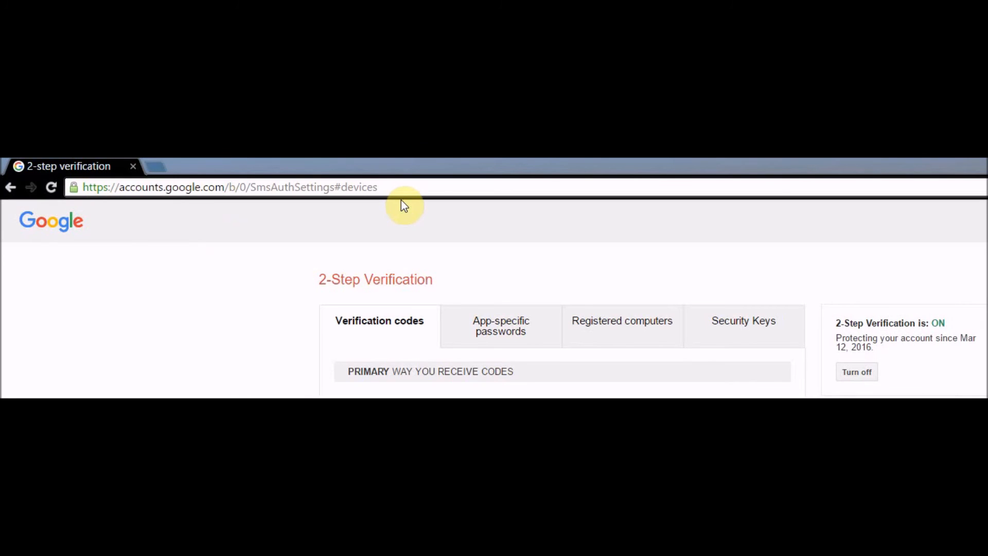
mouse_move(866, 376)
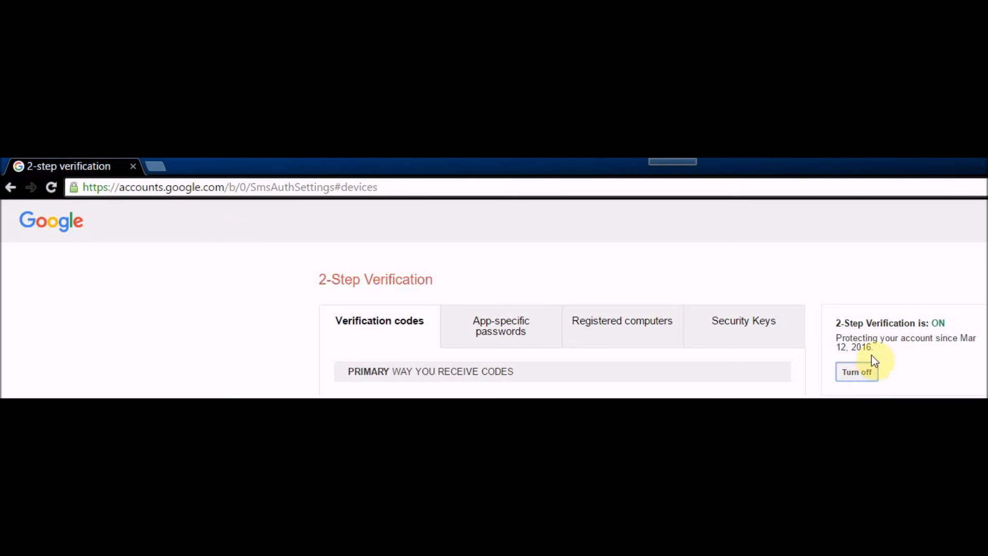
- Start turning 2-Step Verification off from its settings page via Turn off
left_click(857, 373)
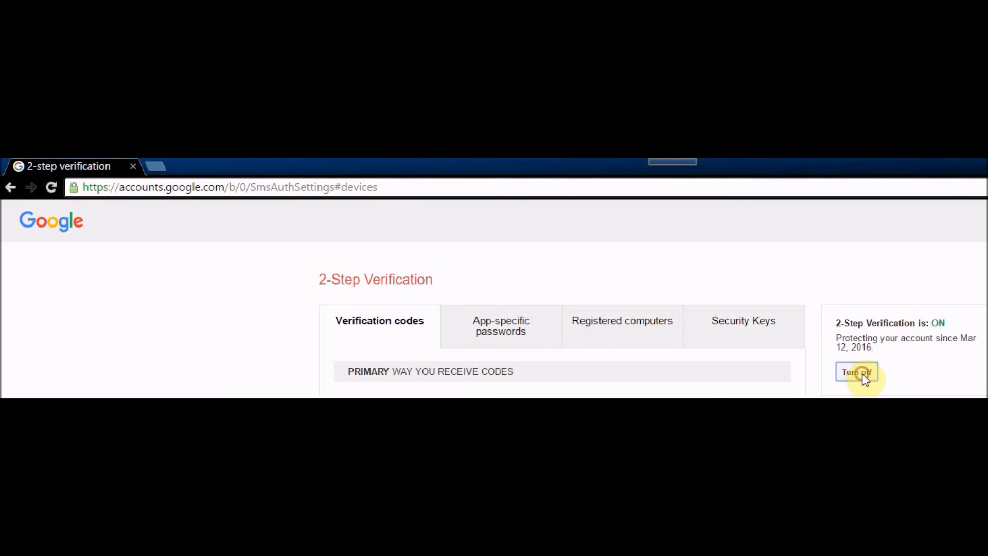
left_click(857, 373)
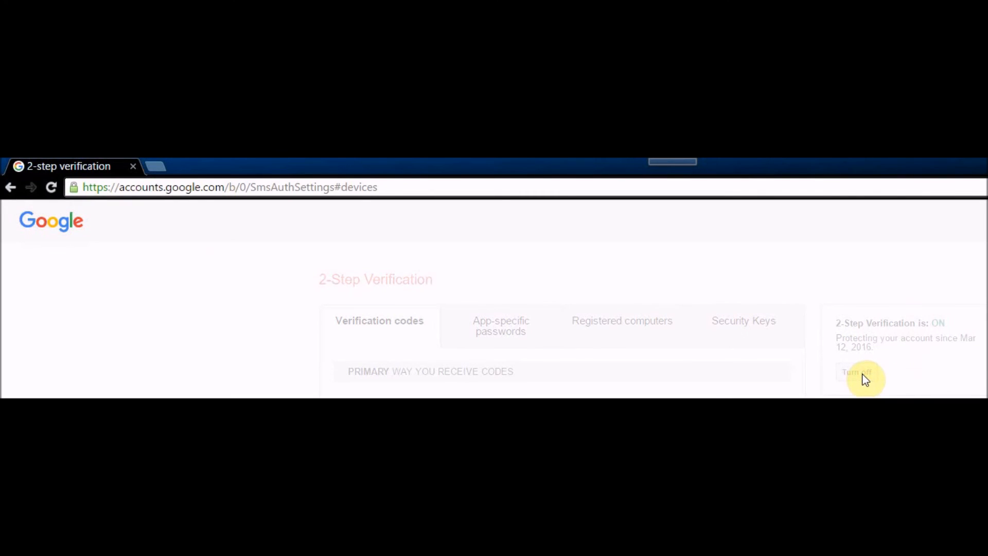